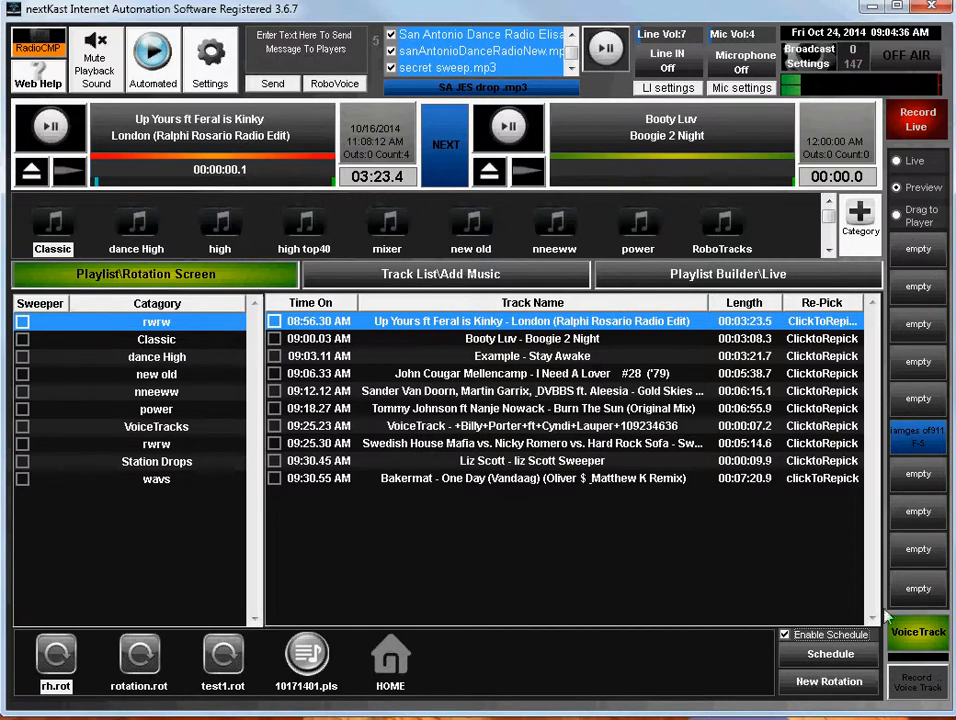
mouse_move(886, 271)
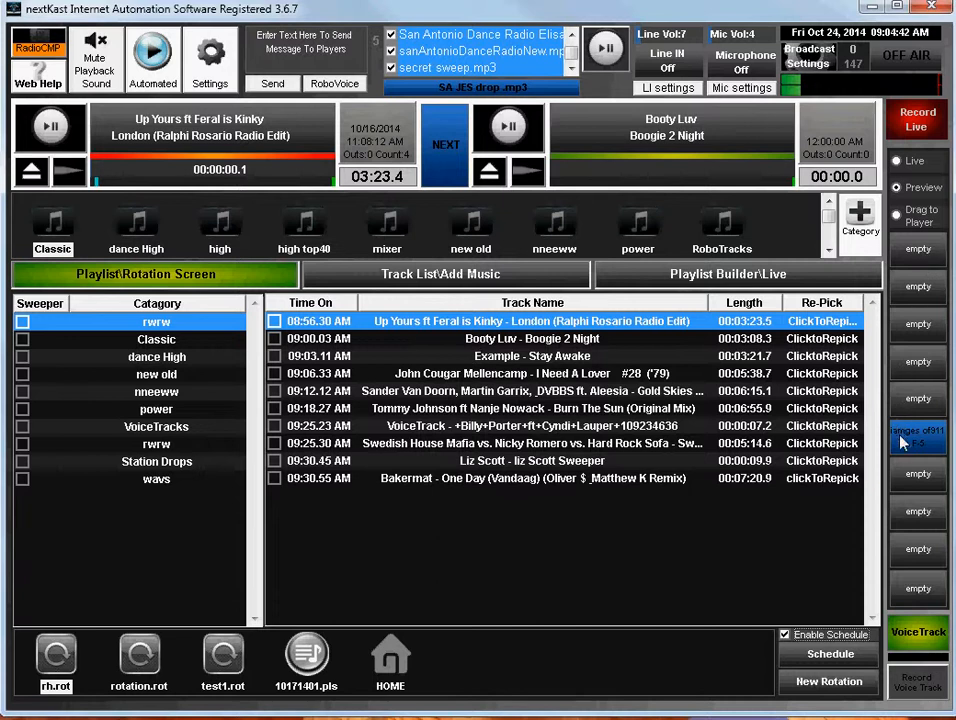
mouse_move(920, 245)
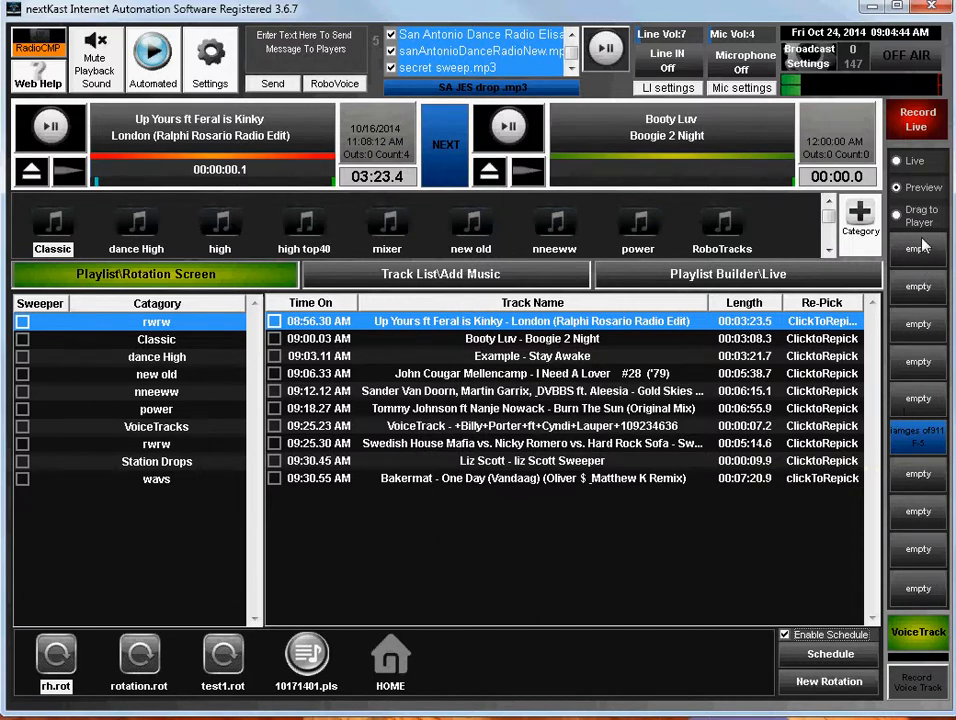
mouse_move(915, 615)
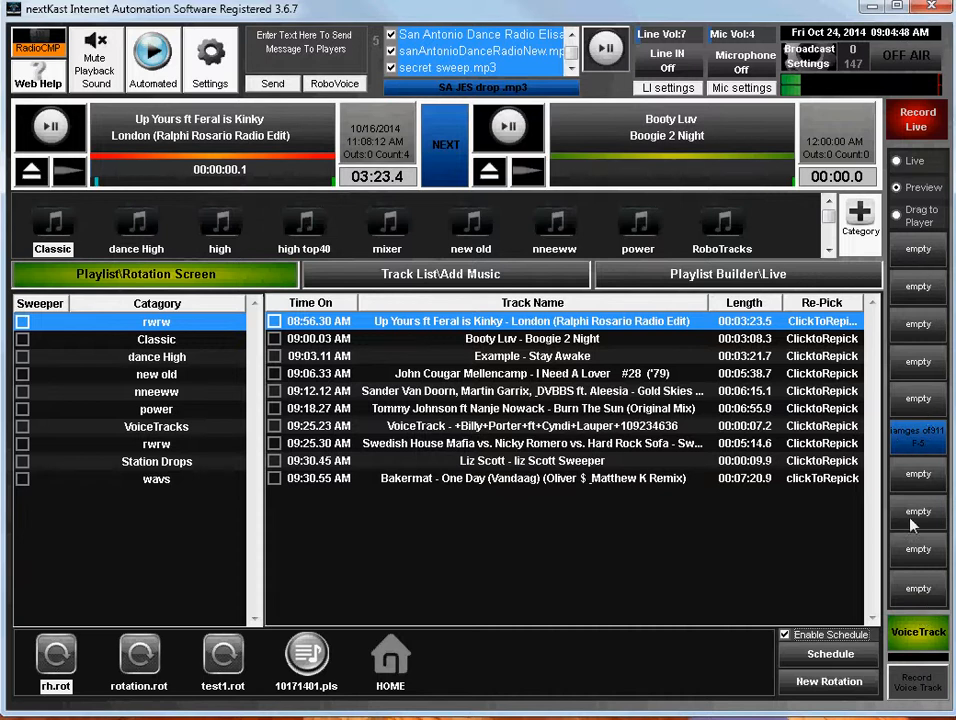
mouse_move(922, 530)
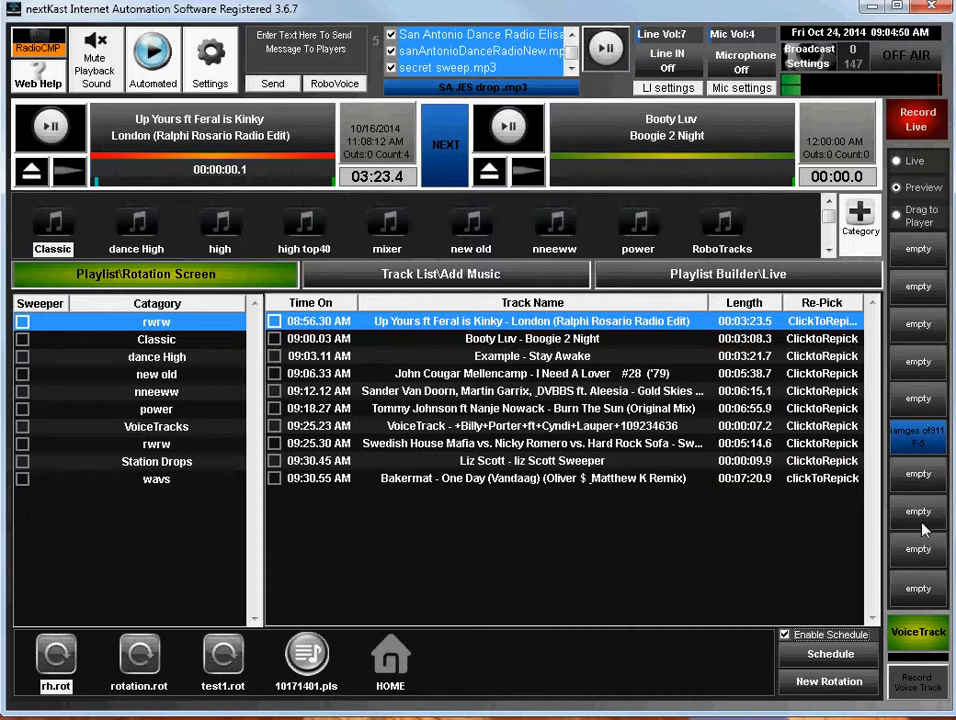
mouse_move(930, 255)
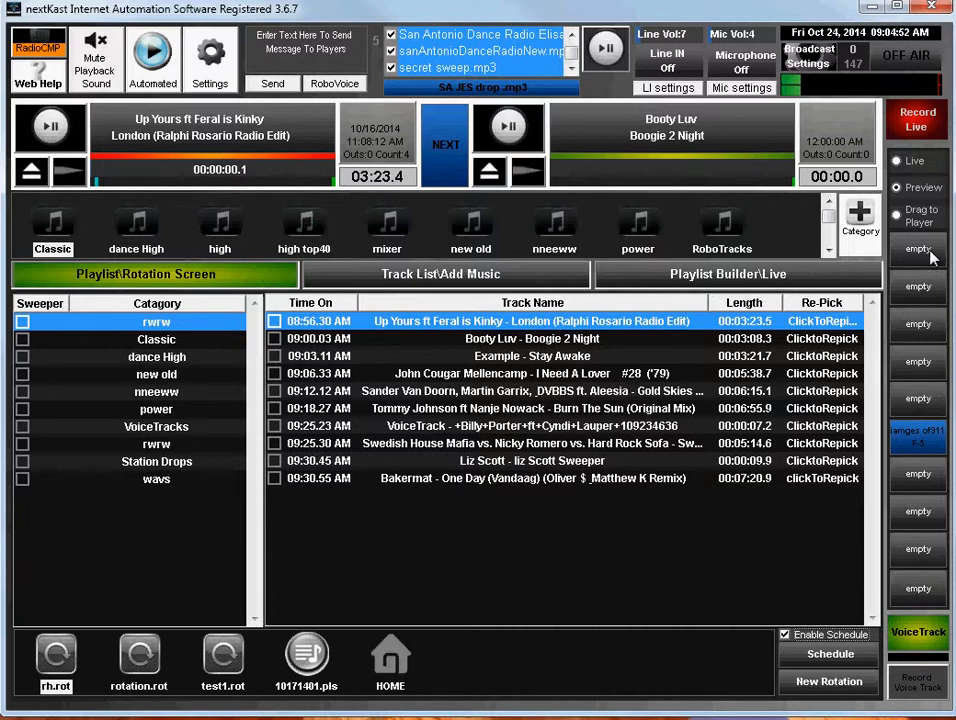
mouse_move(921, 255)
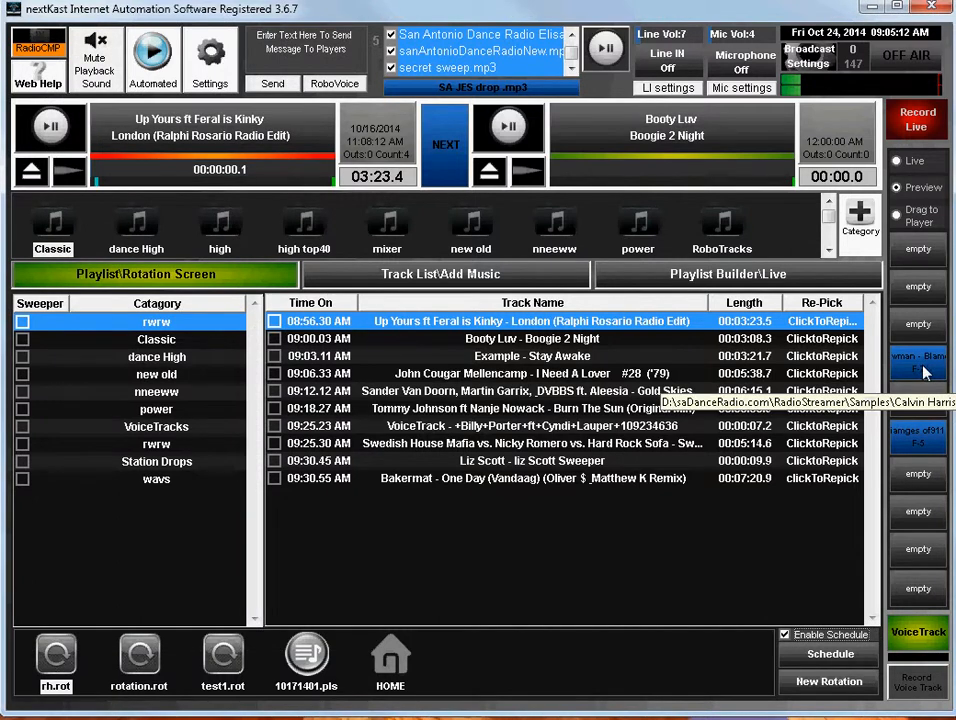
mouse_move(920, 385)
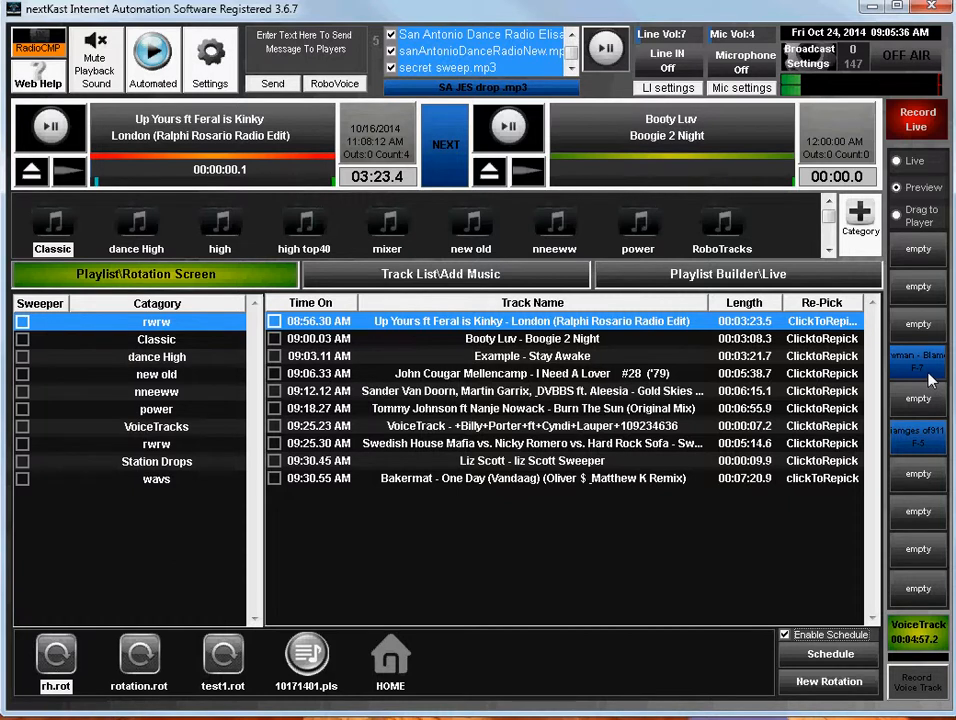
mouse_move(950, 230)
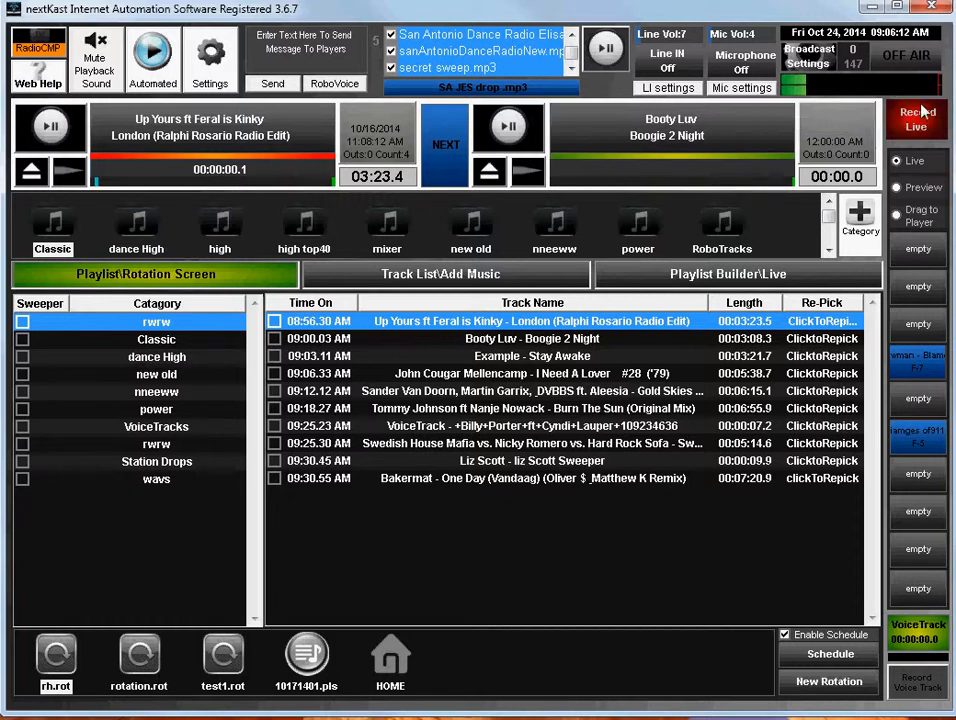
mouse_move(905, 205)
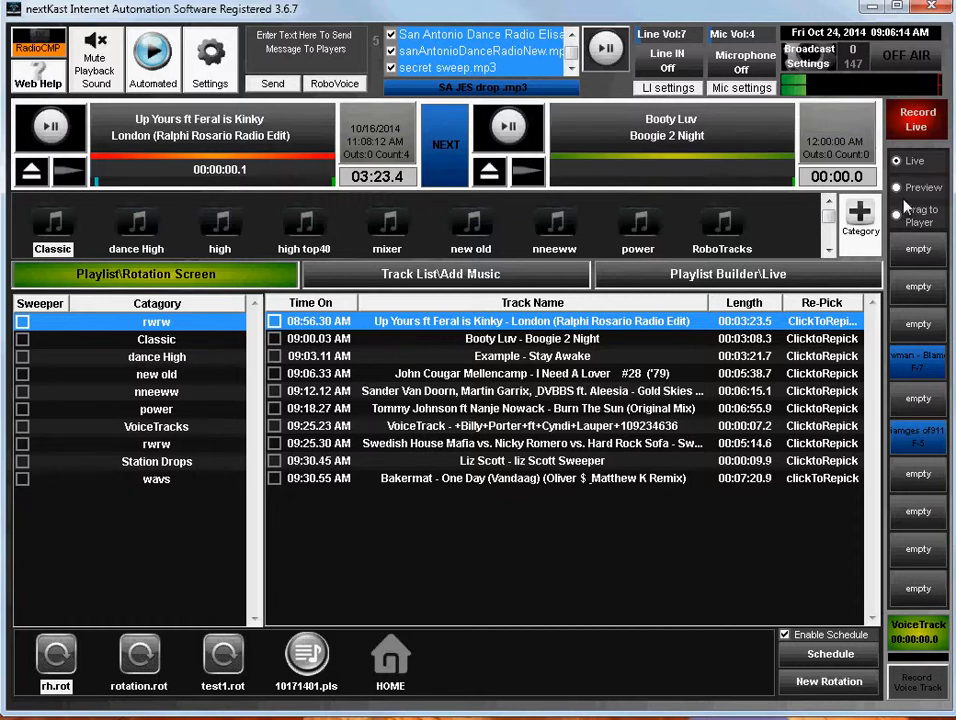
mouse_move(908, 188)
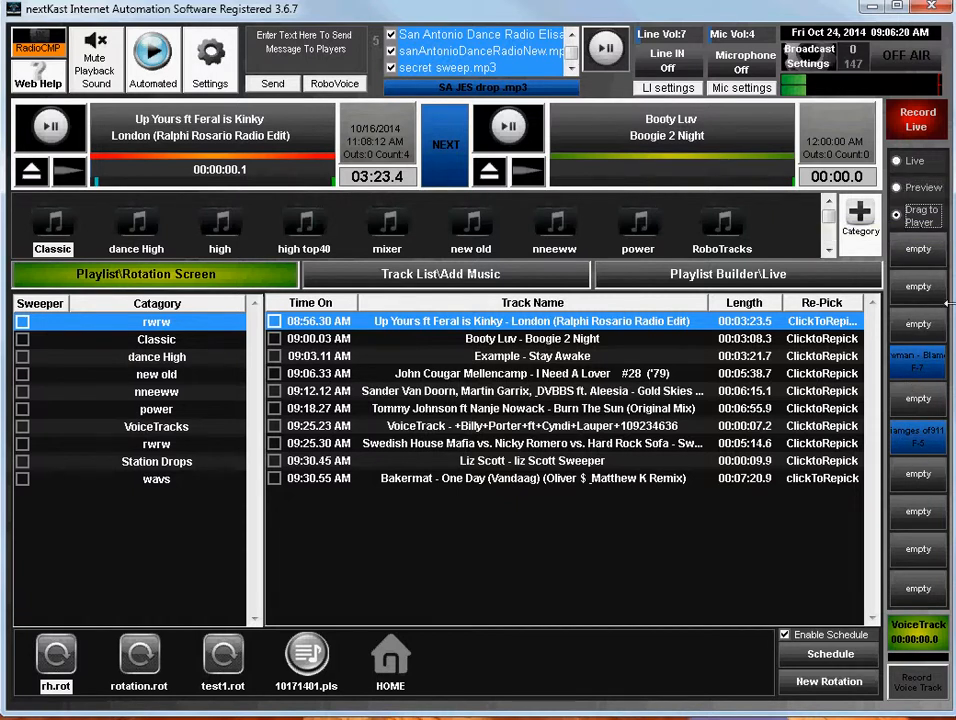
mouse_move(910, 447)
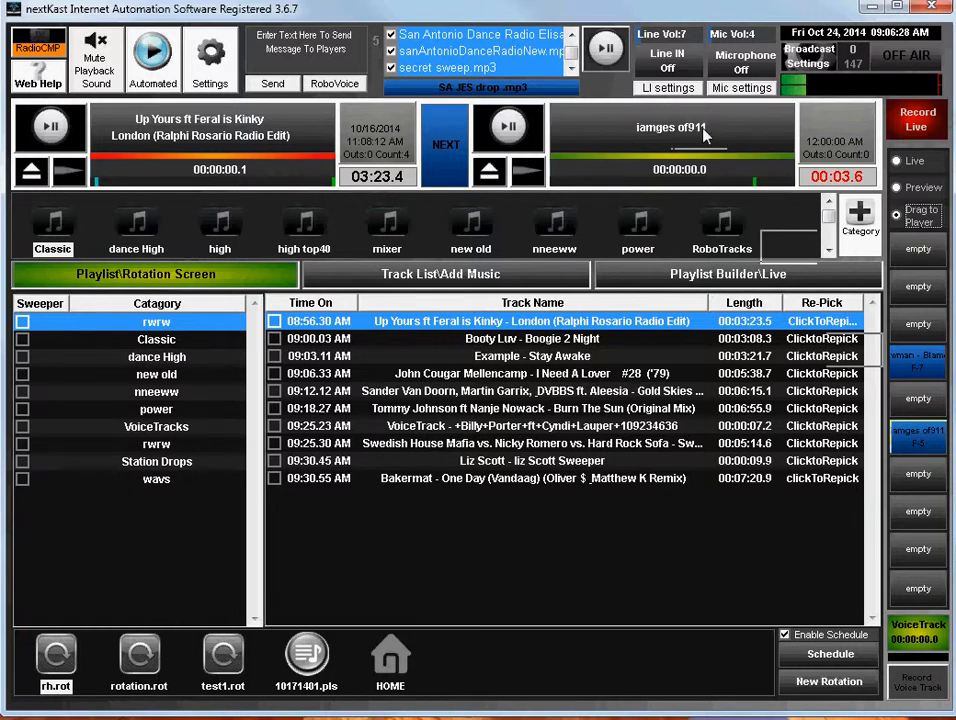
mouse_move(705, 152)
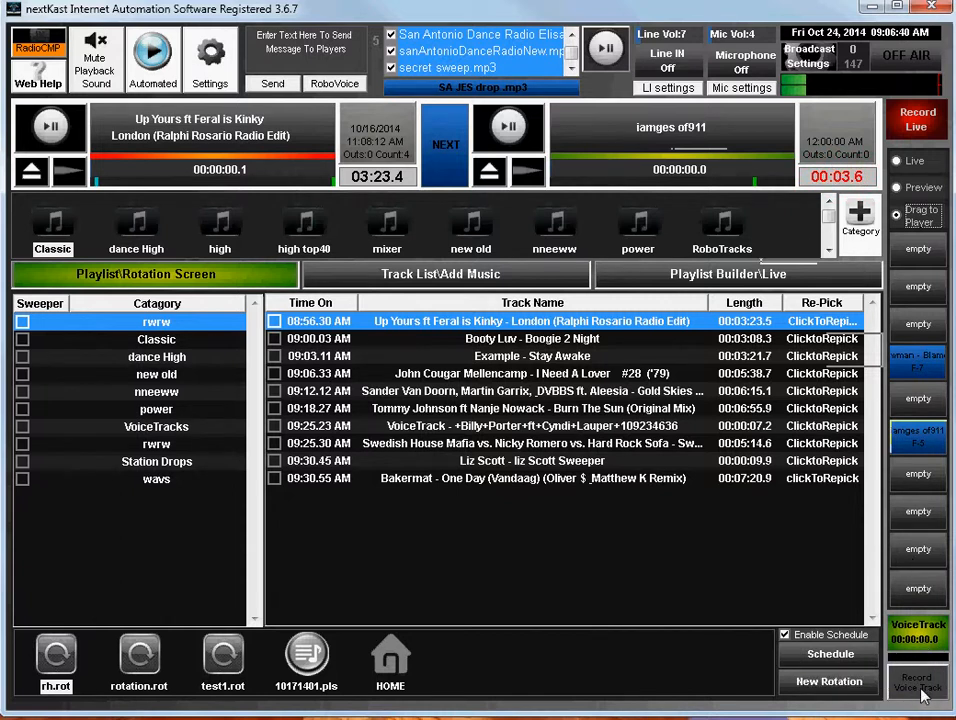
Record a roughly two-second voice track, VoiceTrack1, into the second player.
left_click(916, 683)
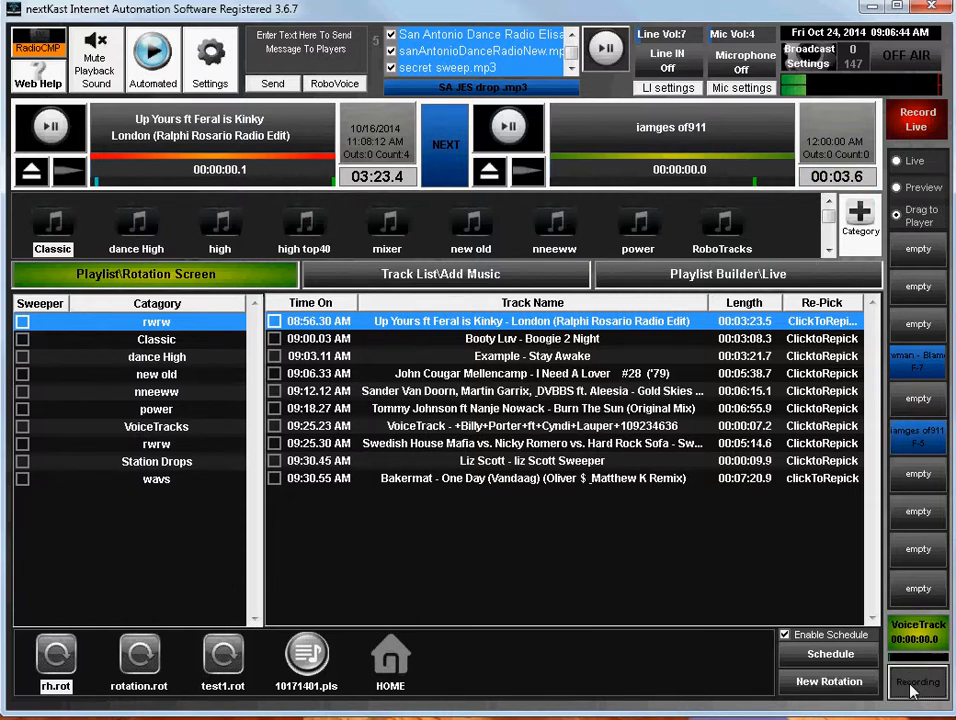
left_click(916, 683)
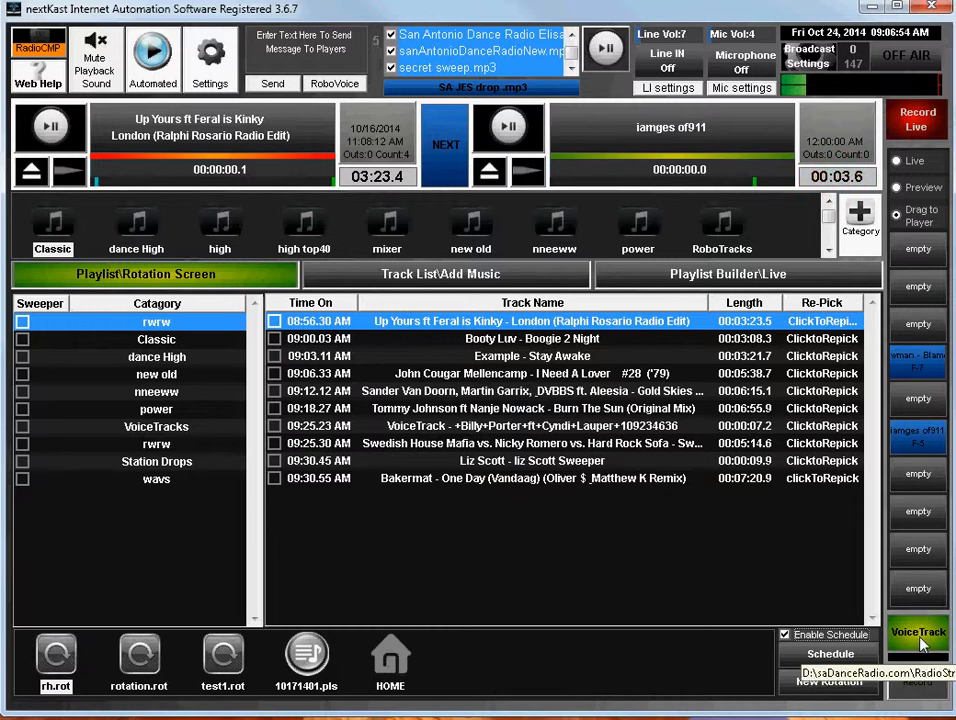
left_click(917, 635)
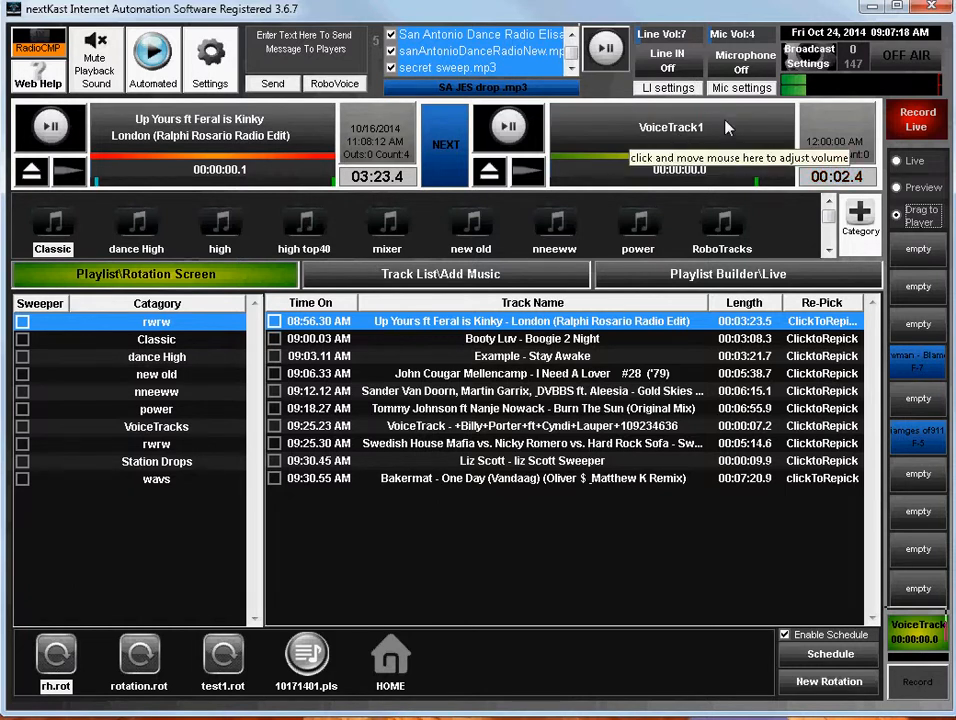
mouse_move(795, 400)
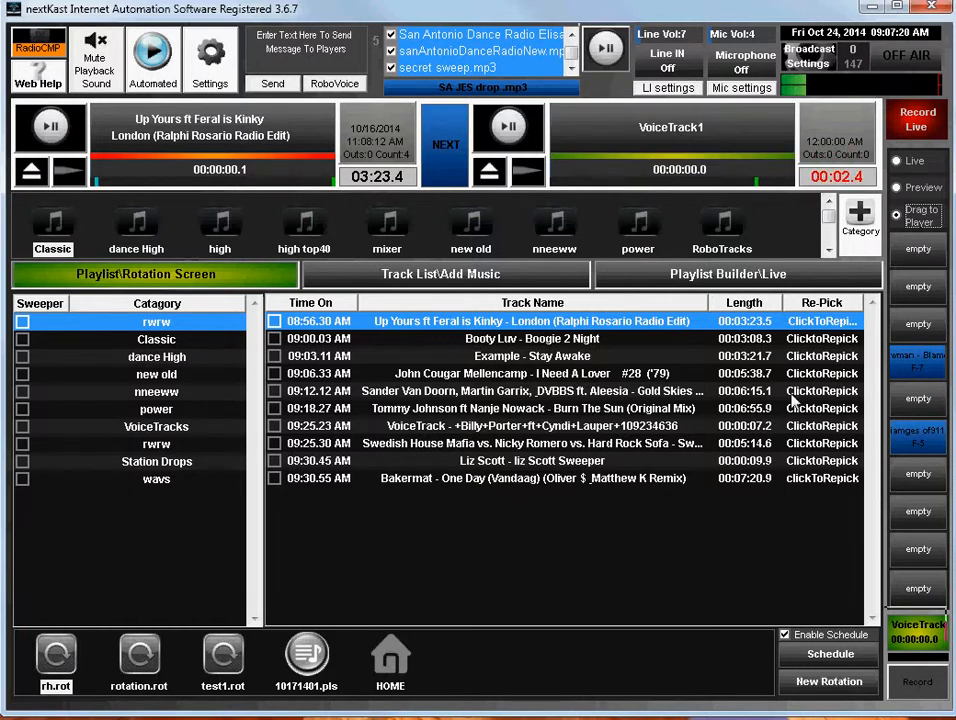
mouse_move(670, 150)
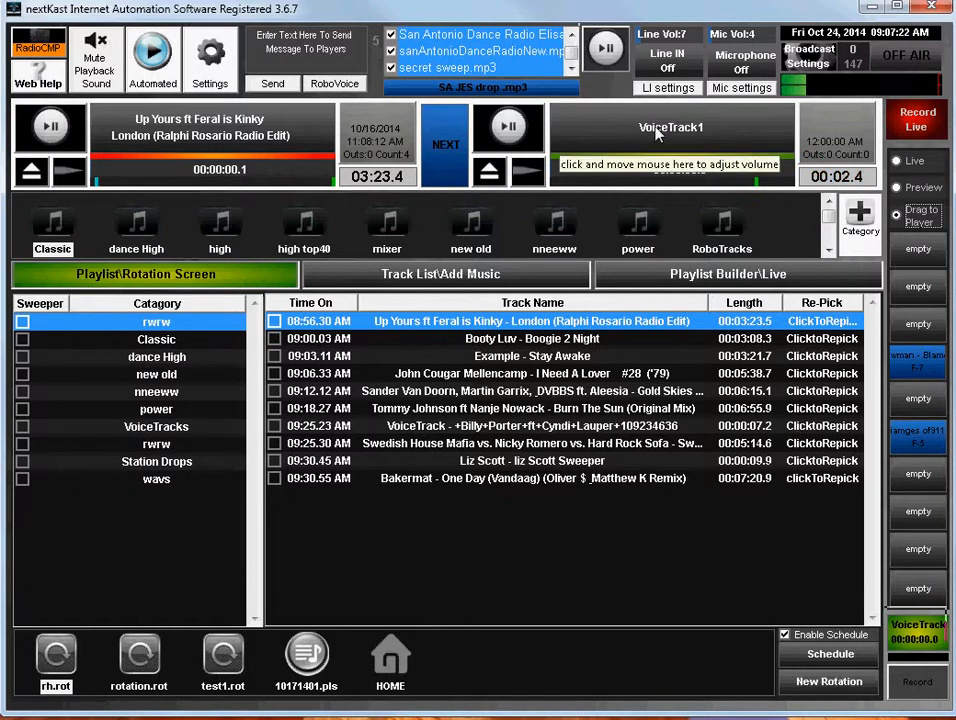
mouse_move(565, 380)
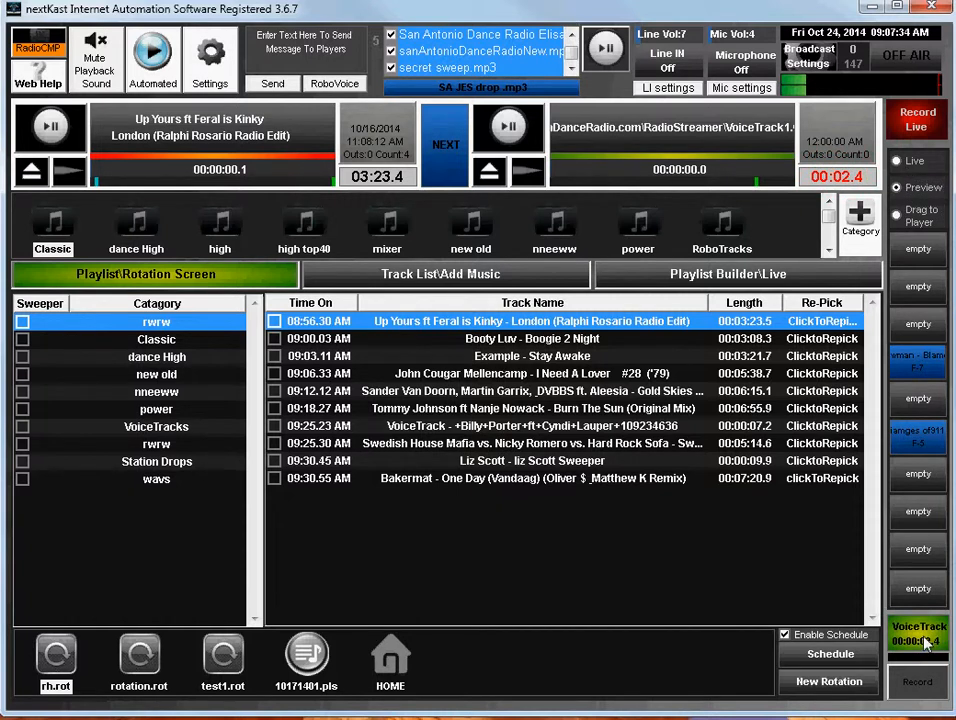
Preview VoiceTrack1 and switch the quick-play buttons back to live playback.
left_click(896, 161)
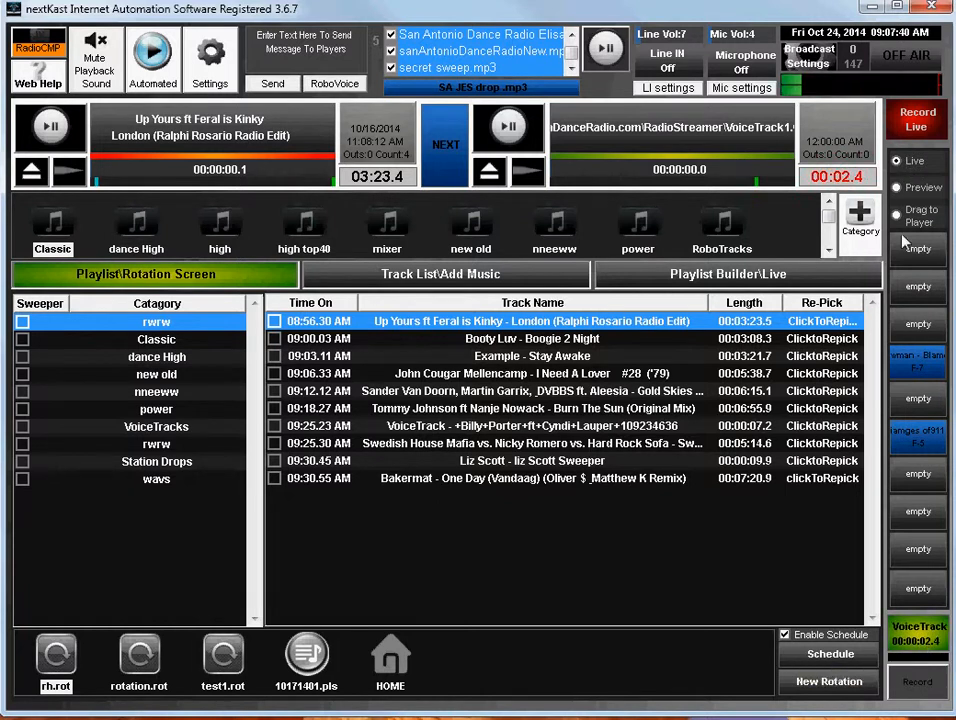
mouse_move(930, 547)
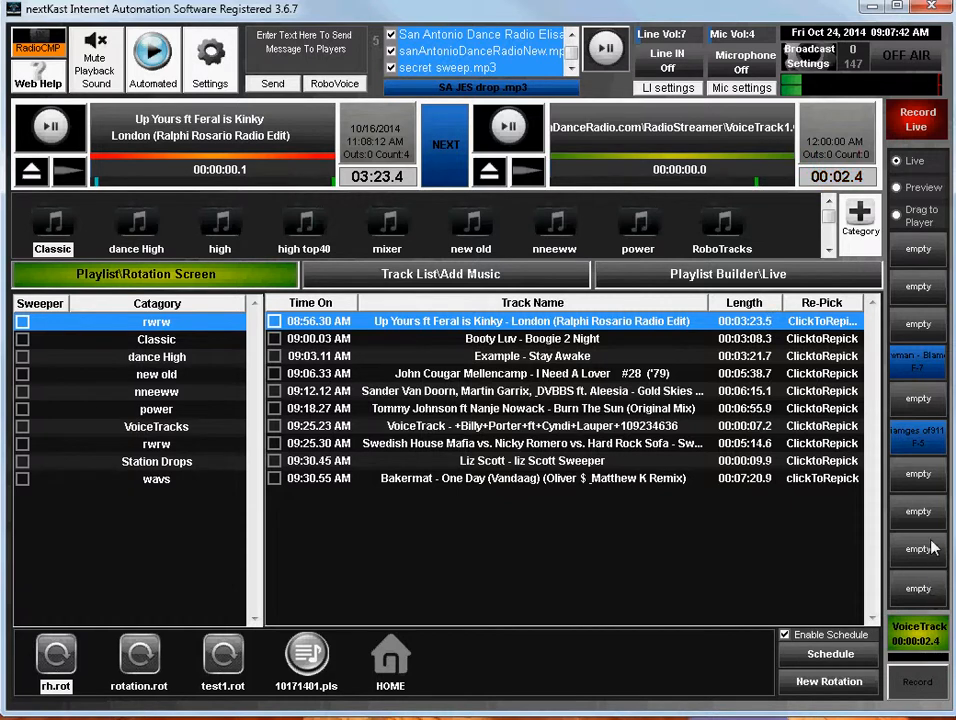